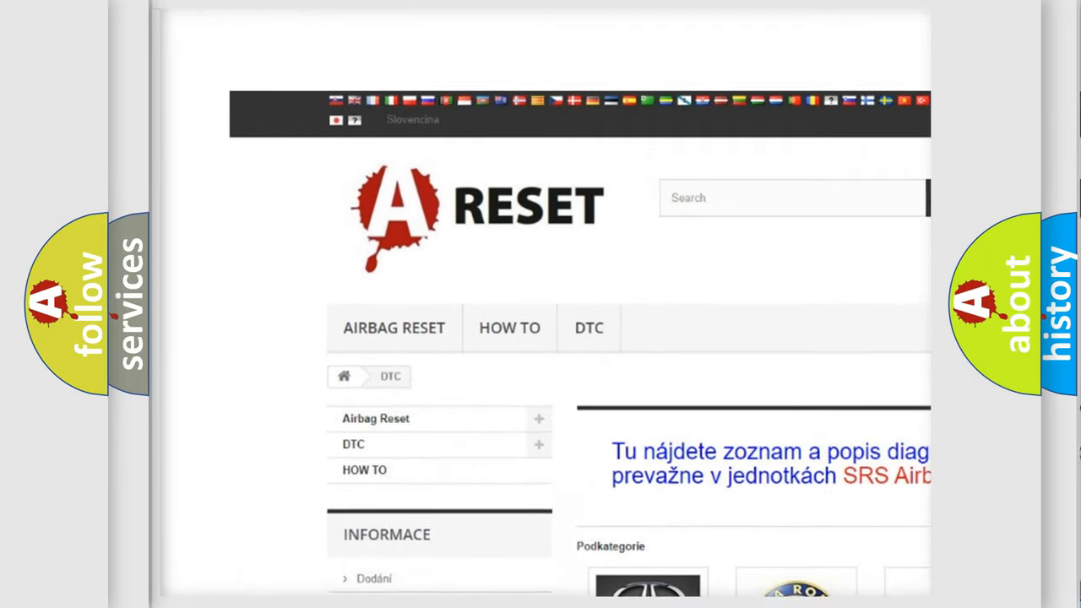
scroll("down", 3)
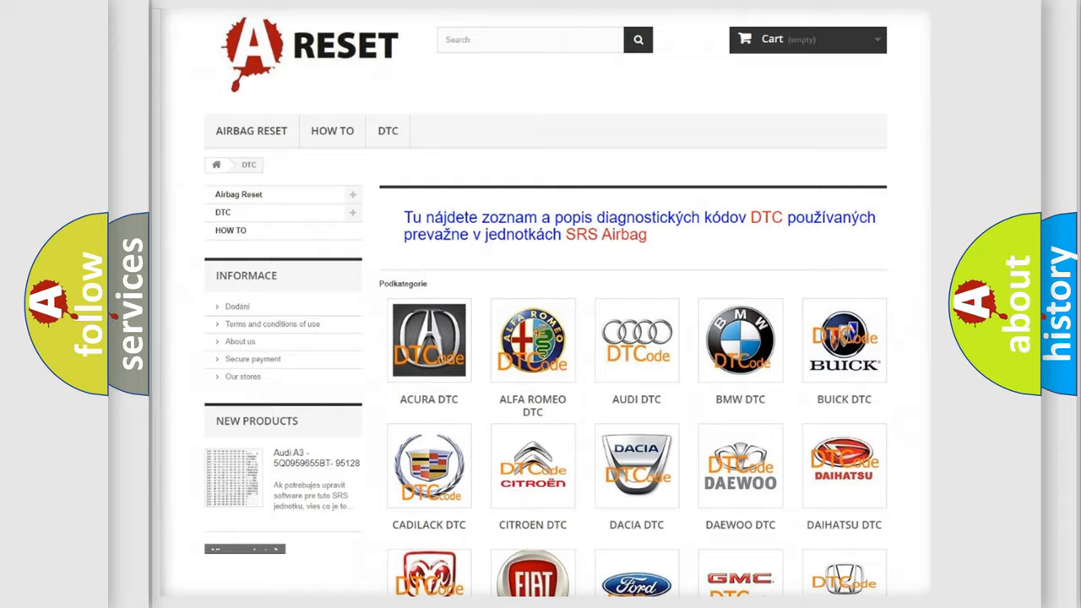
scroll("down", 3)
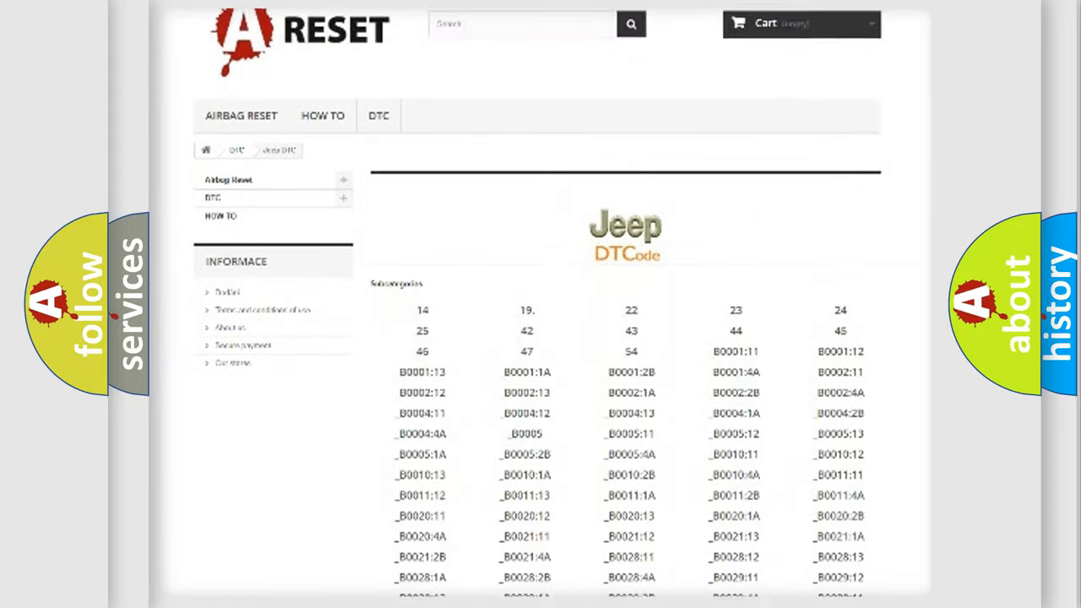
scroll("down", 3)
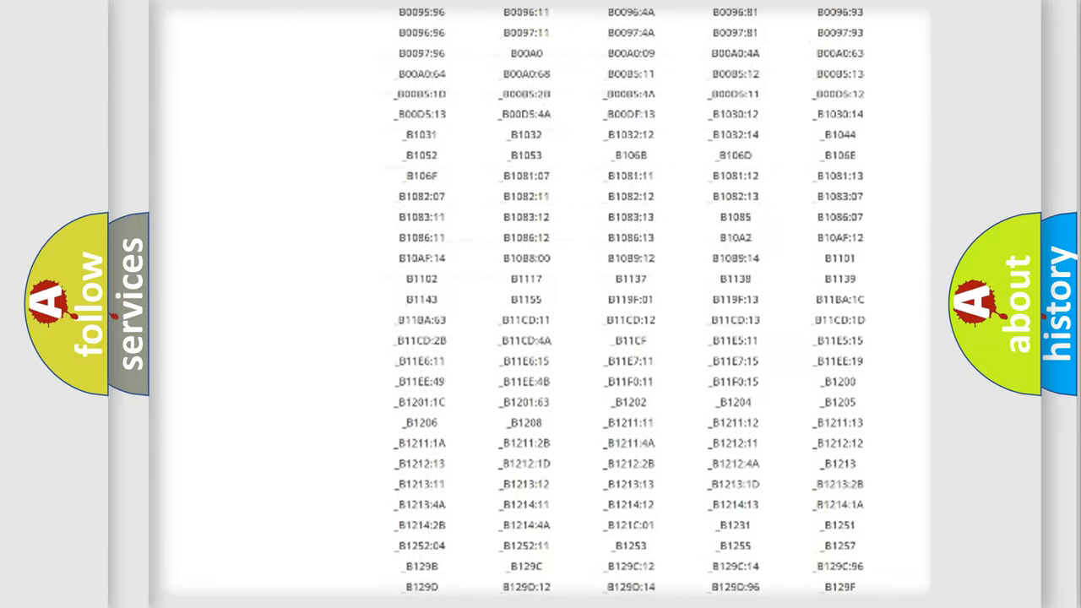
scroll("up", 3)
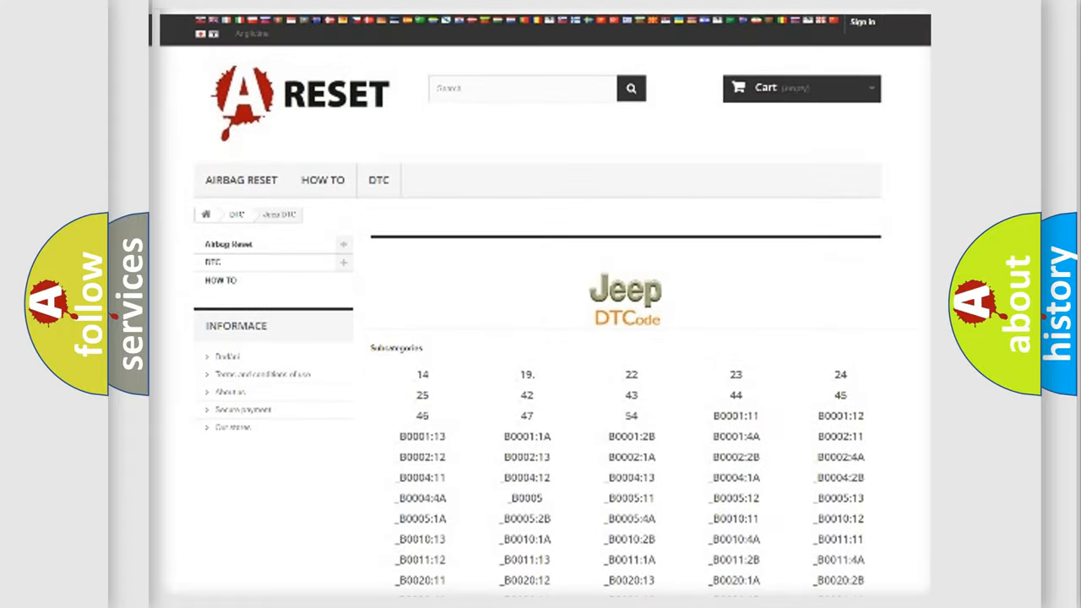